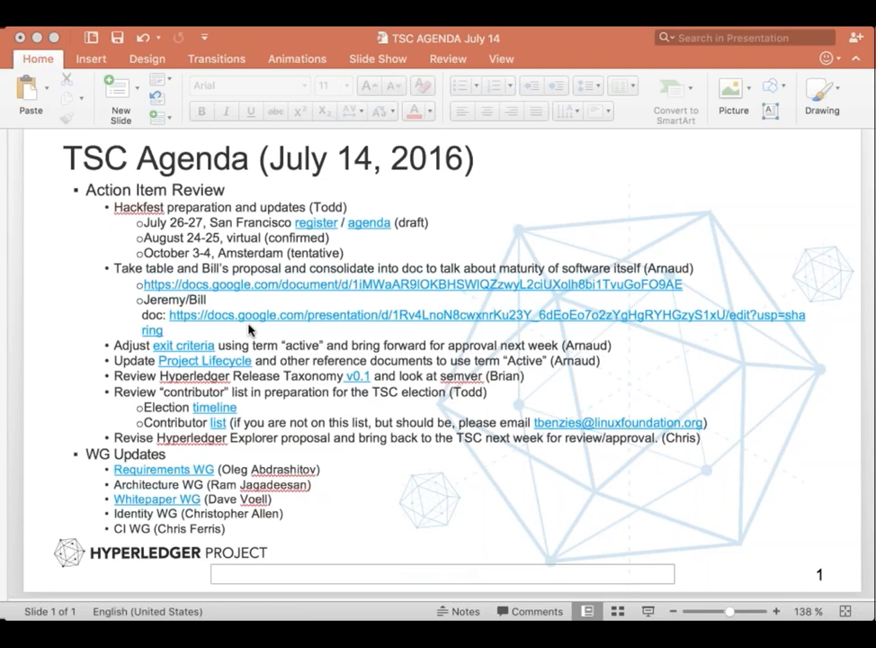
mouse_move(251, 329)
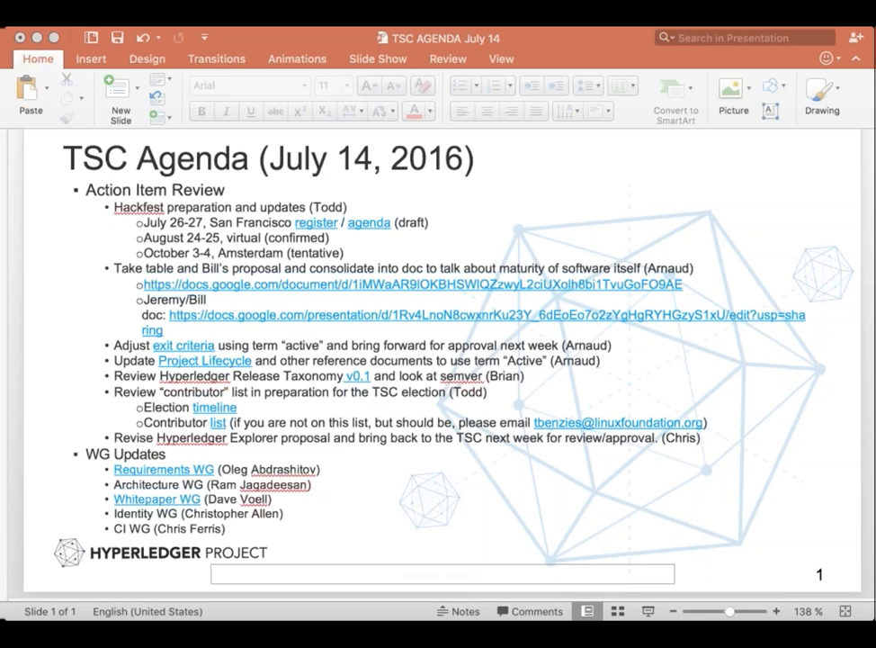
mouse_move(499, 548)
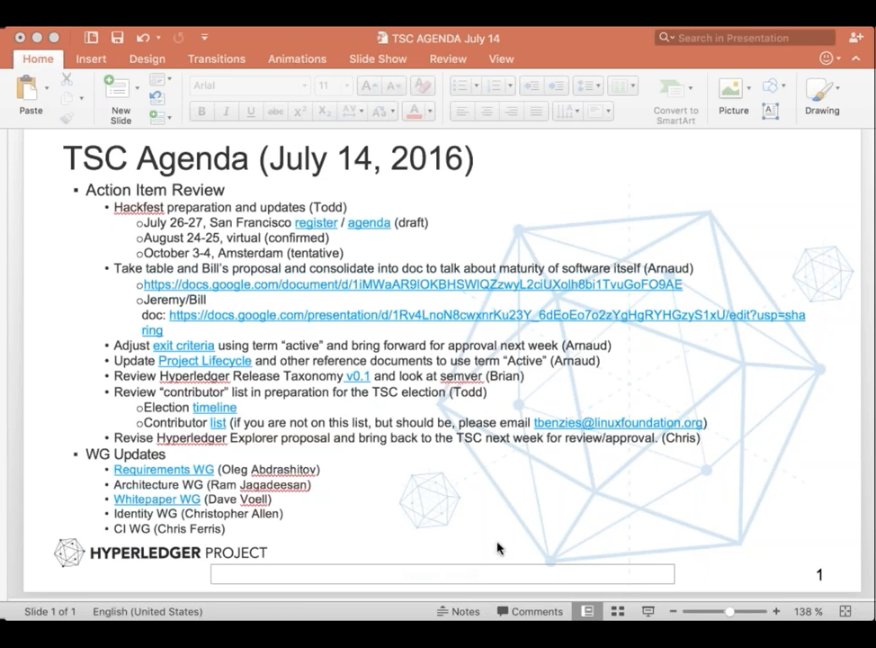
mouse_move(518, 525)
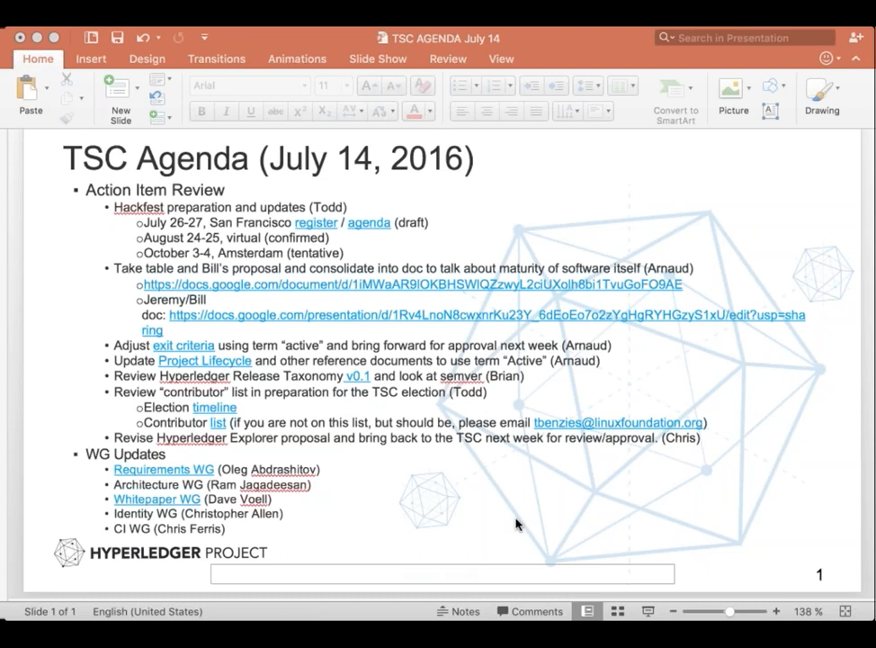
mouse_move(597, 589)
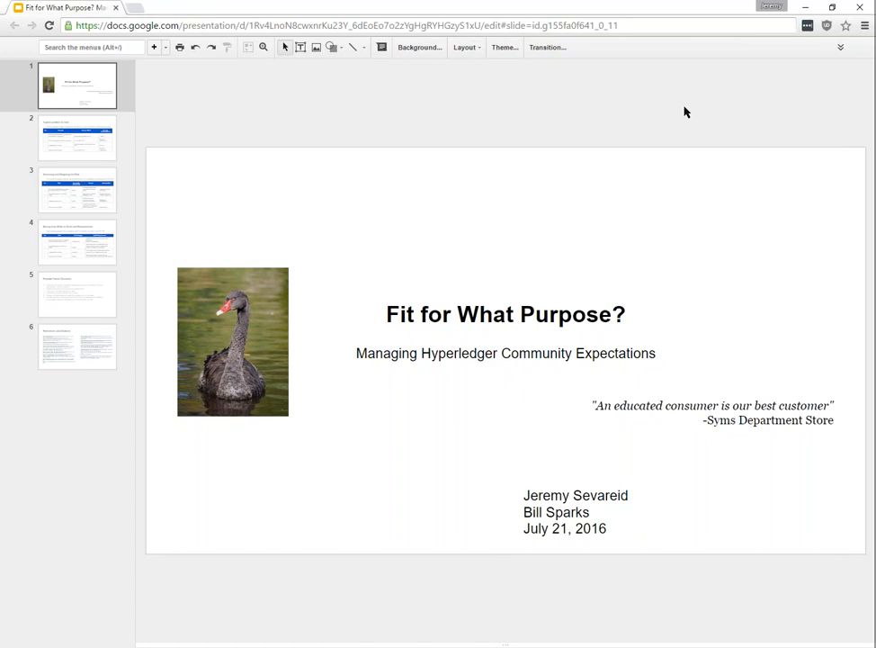
left_click(76, 137)
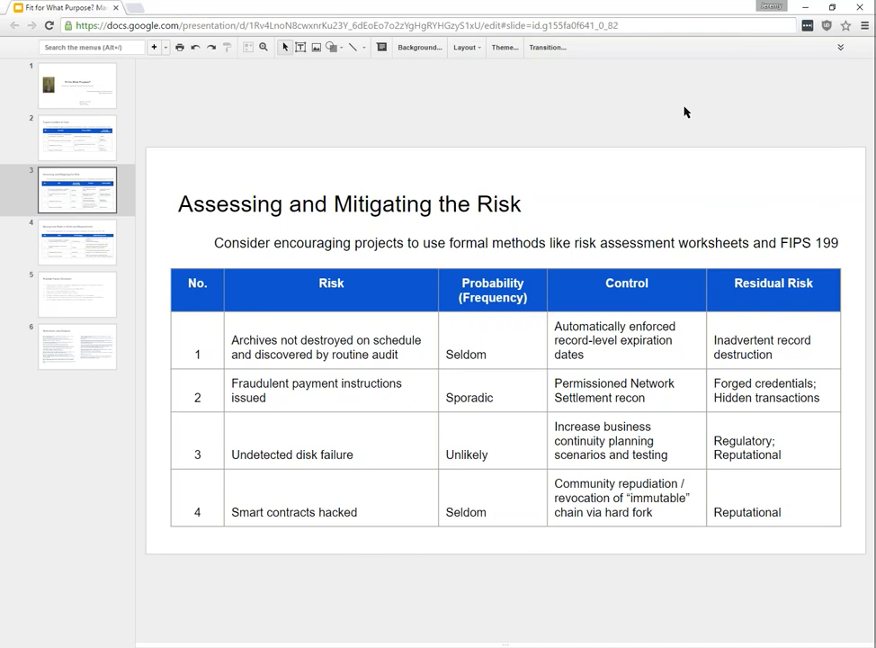
Show slide 4, 'Moving from Risks to SLAs and Requirements', with its four-risk table
left_click(77, 241)
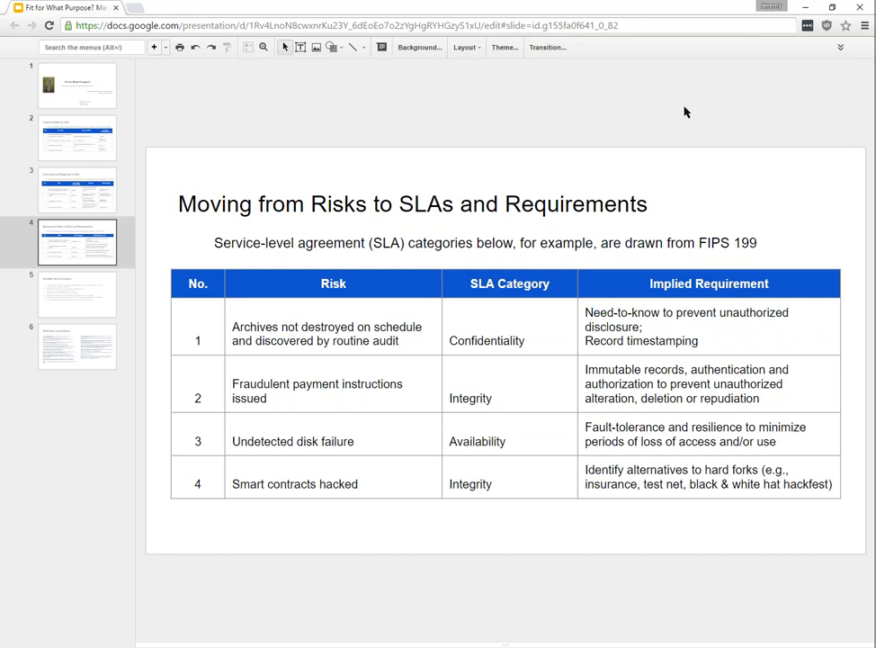
left_click(77, 293)
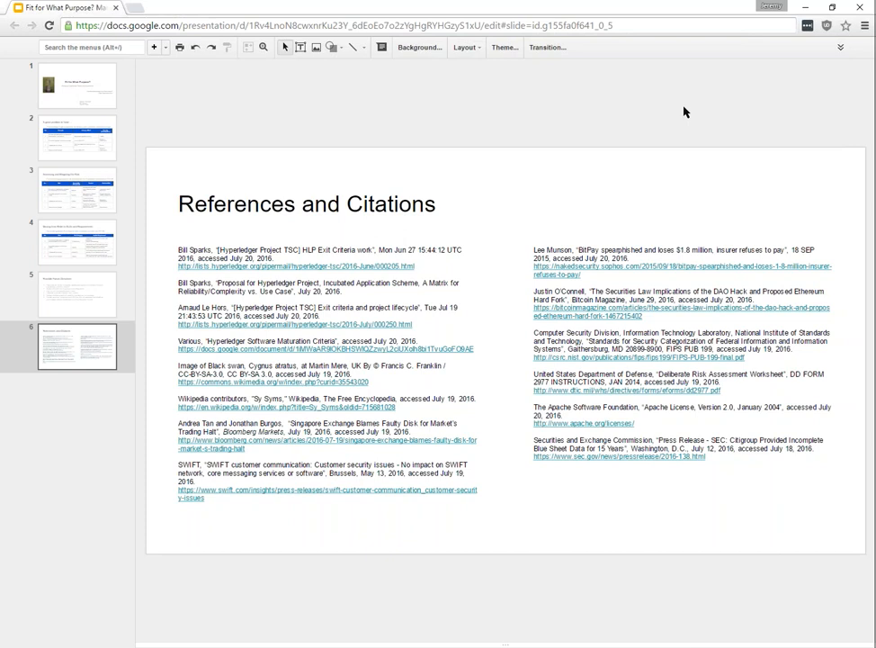
mouse_move(770, 102)
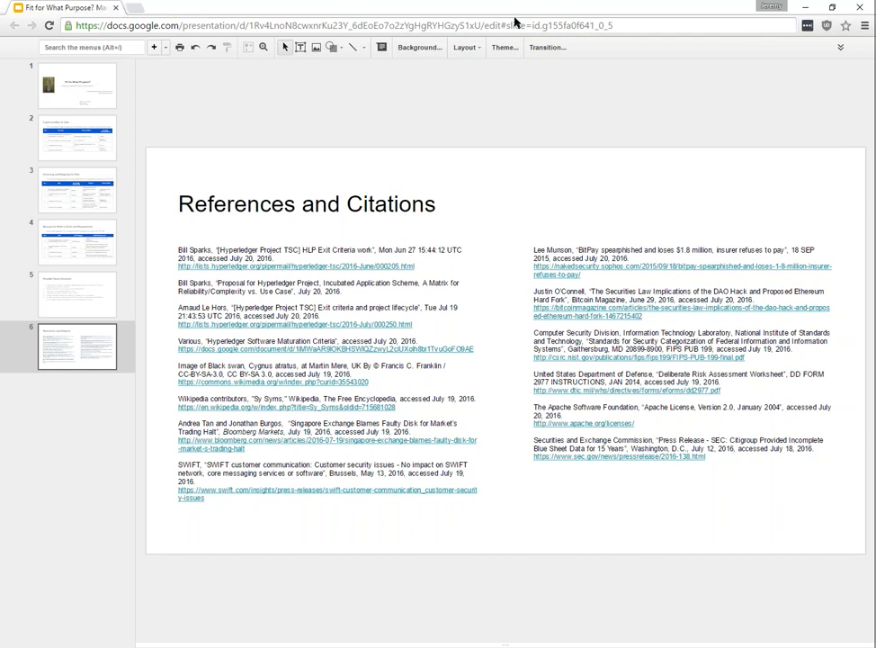
mouse_move(517, 20)
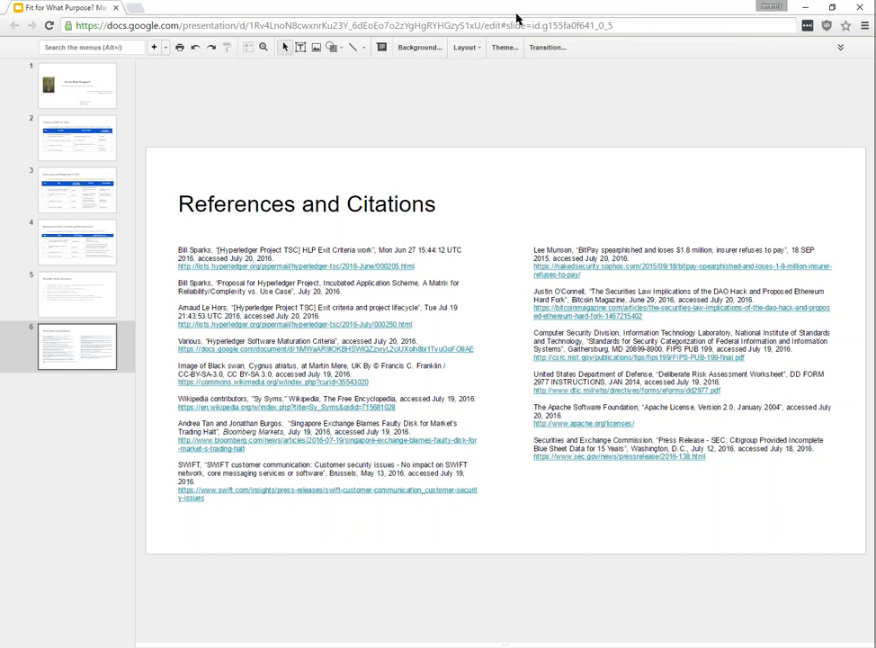
mouse_move(522, 50)
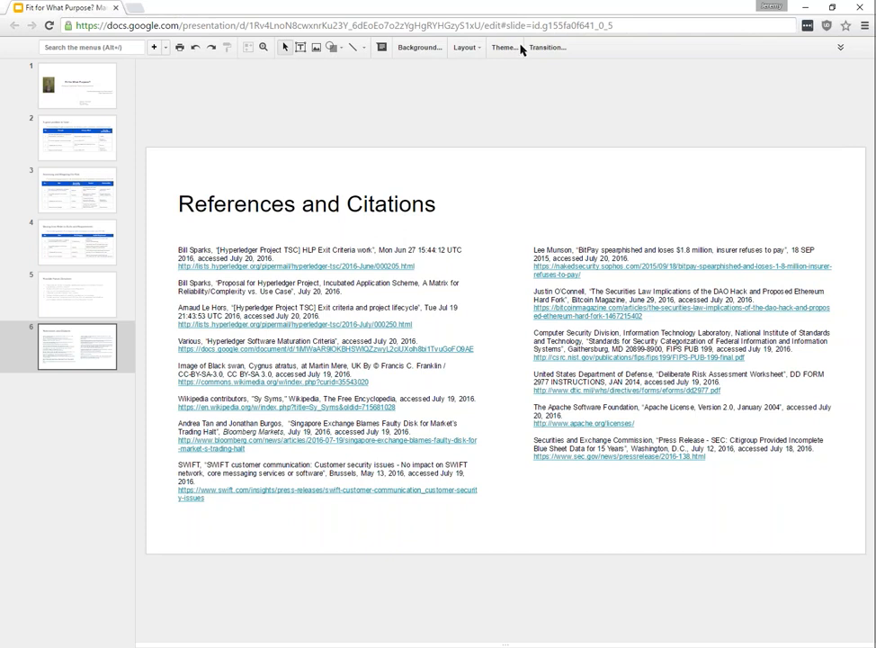